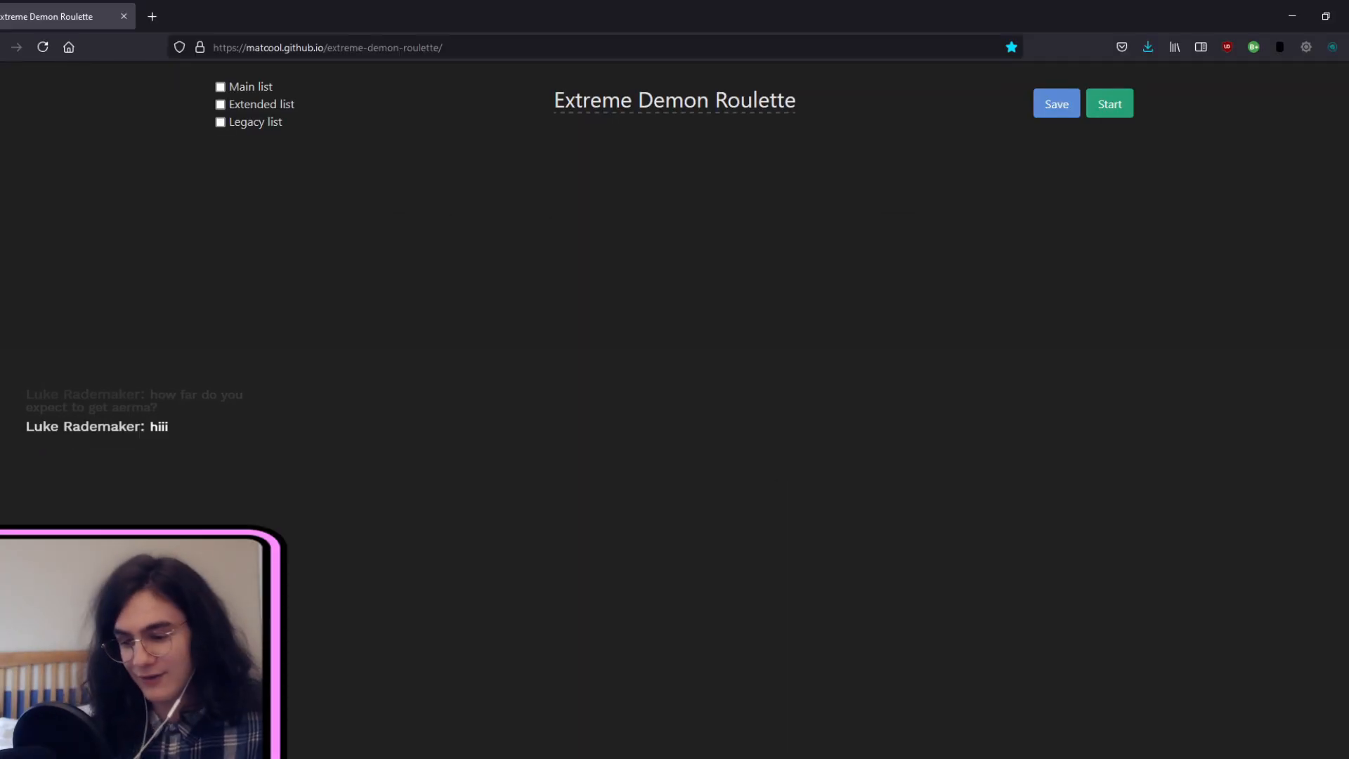
- Untick the Main list and tick the Legacy list as the only demon source
click(1109, 103)
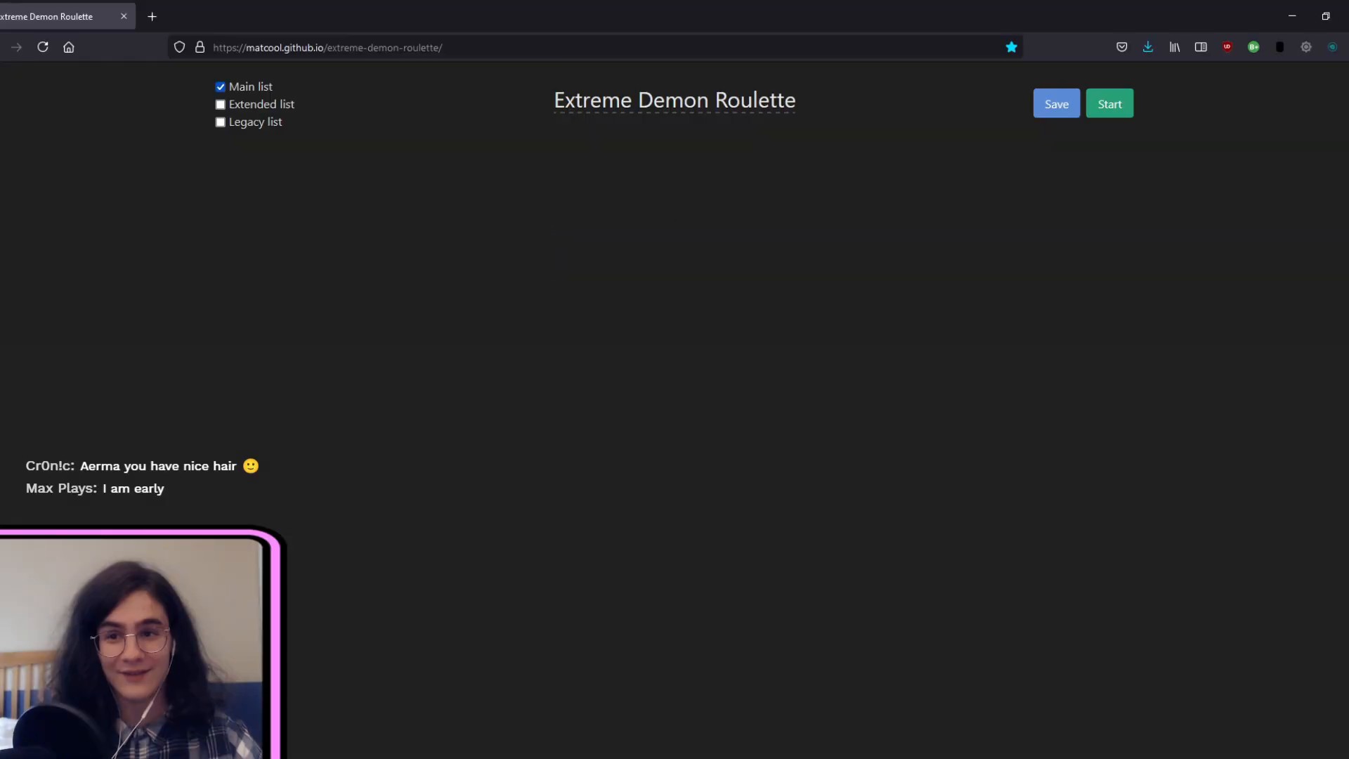
click(220, 86)
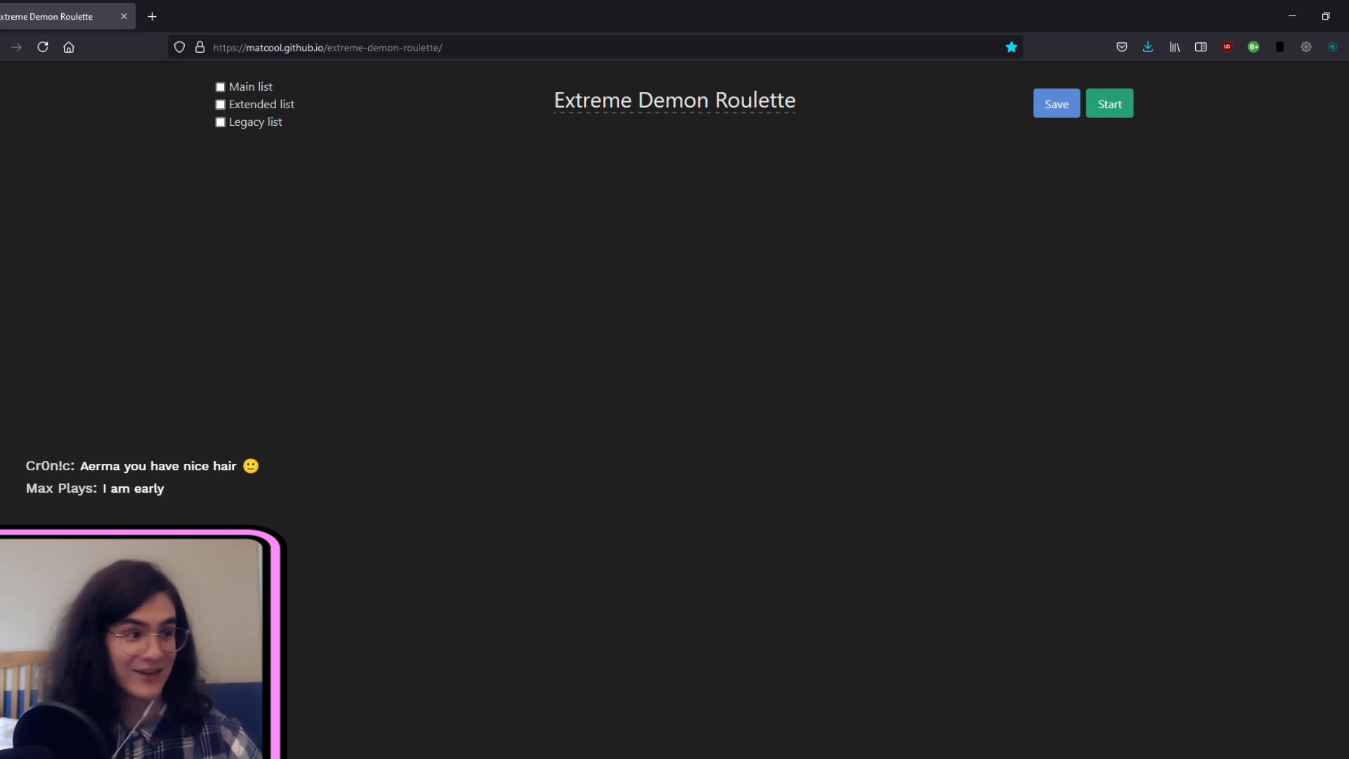
click(221, 121)
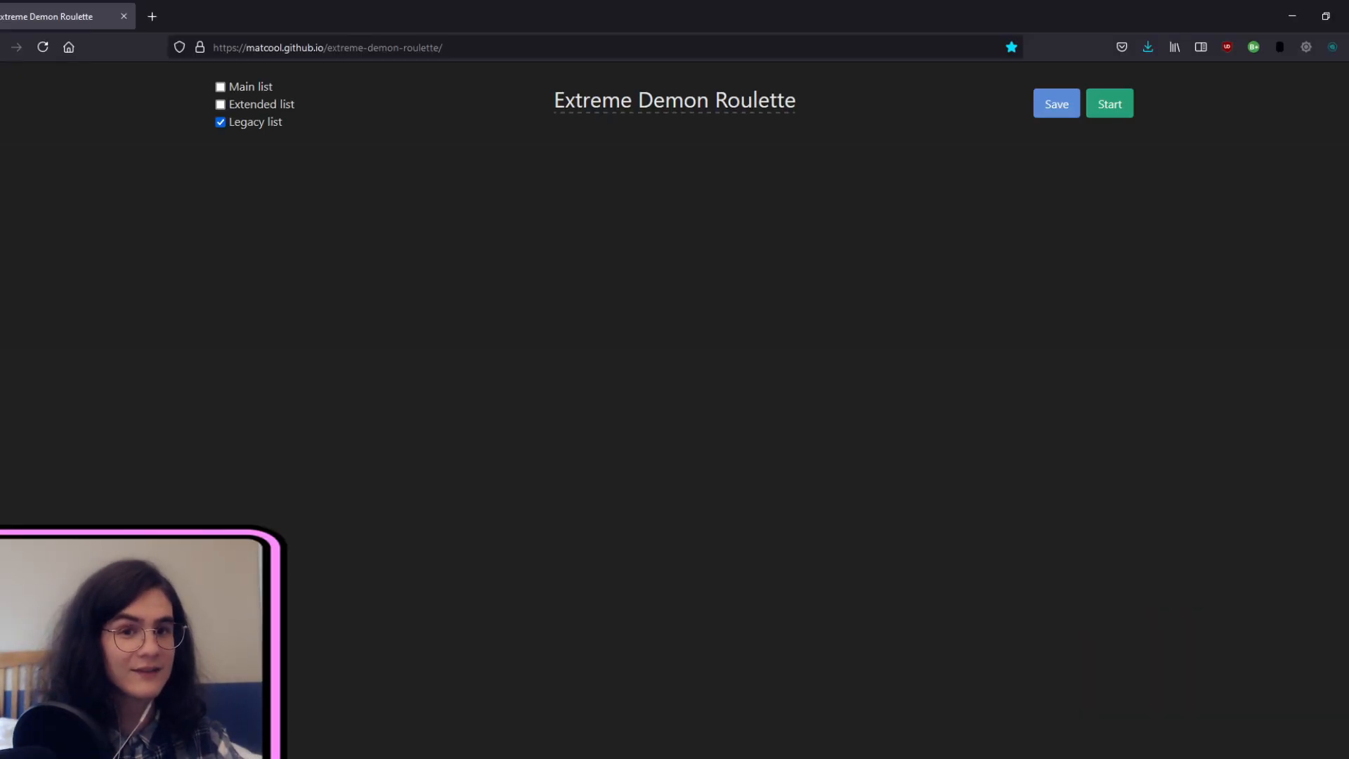
- Start the run and log the first demons at 1%, 2% and 3%, bringing up Arcadelocked at 4%
click(1108, 103)
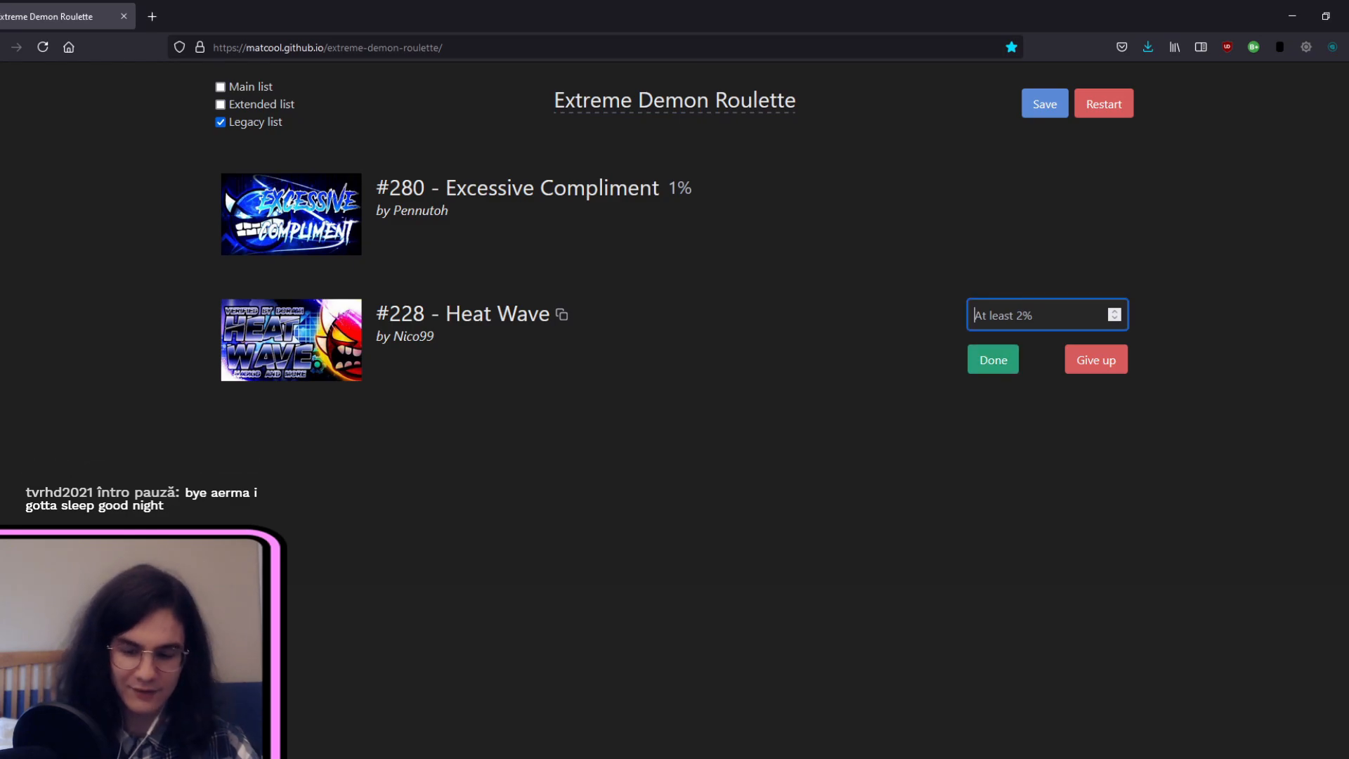
click(993, 359)
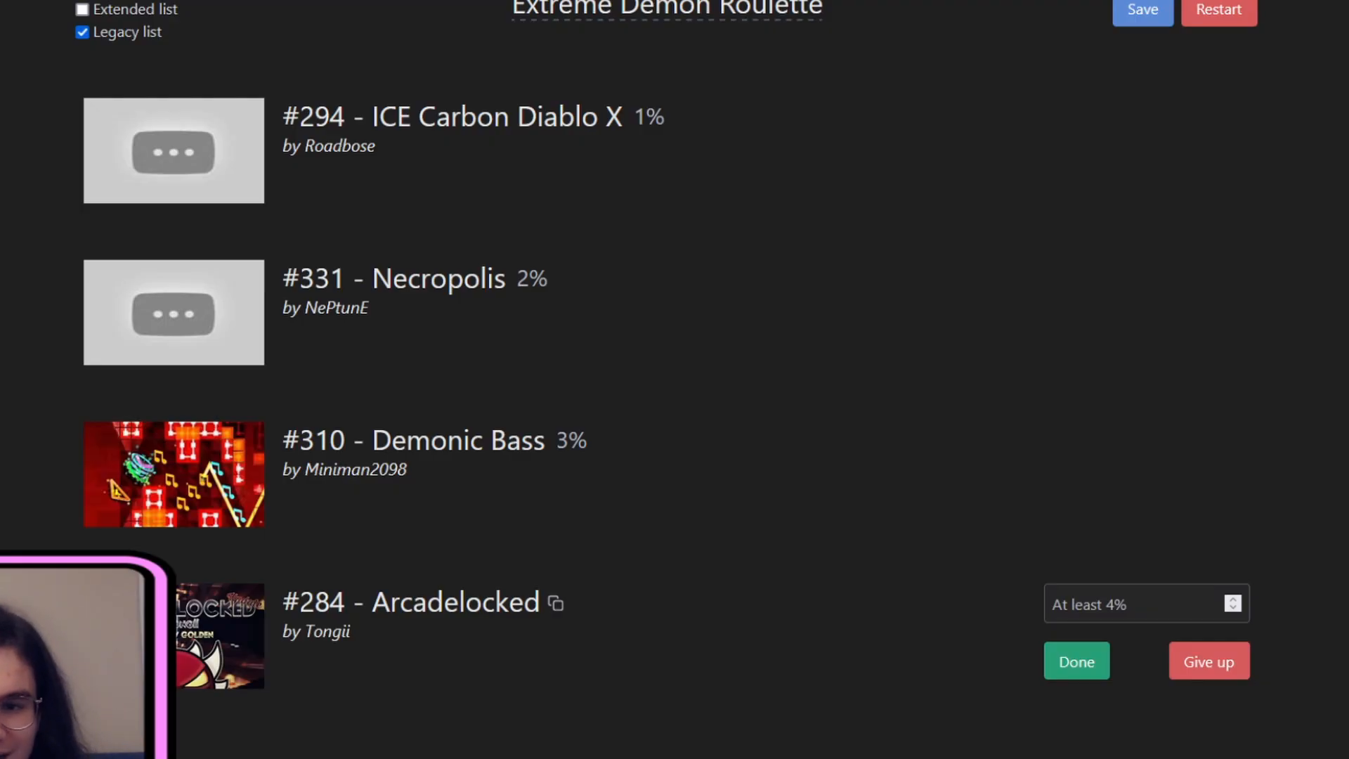
- Copy Arcadelocked's level ID and open it in Geometry Dash
click(1075, 660)
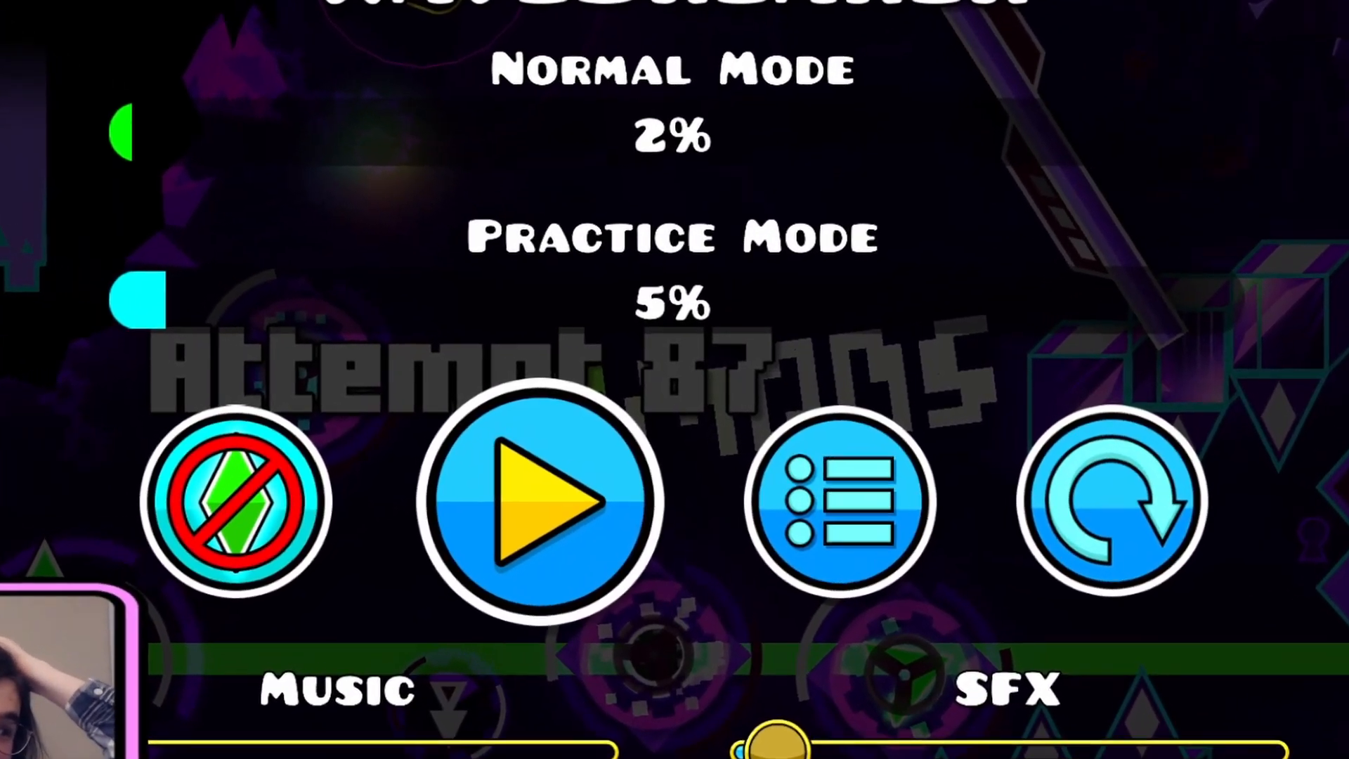
- Resume attempts to log Arcadelocked 4%, Geminorum 5%, WaveBreaker 6% and New Supersonic 7%
click(540, 503)
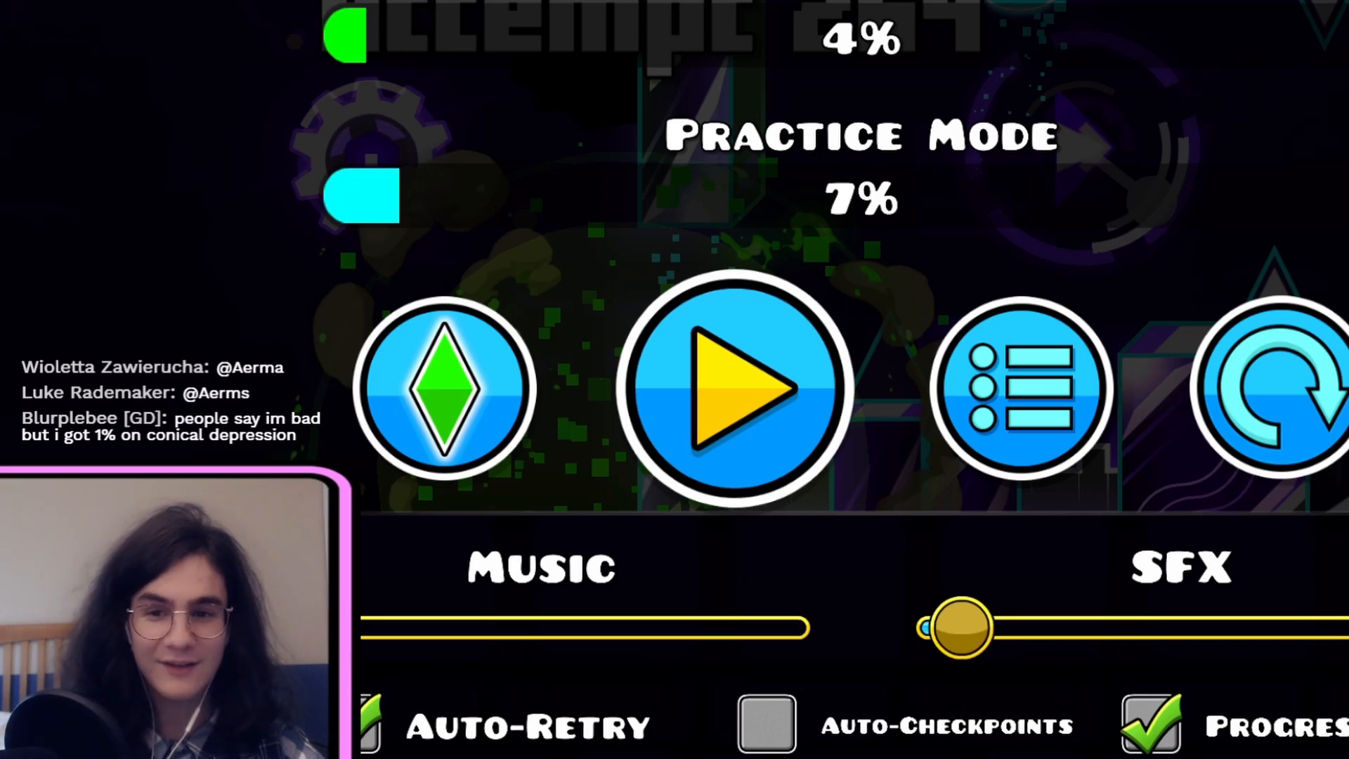
click(731, 388)
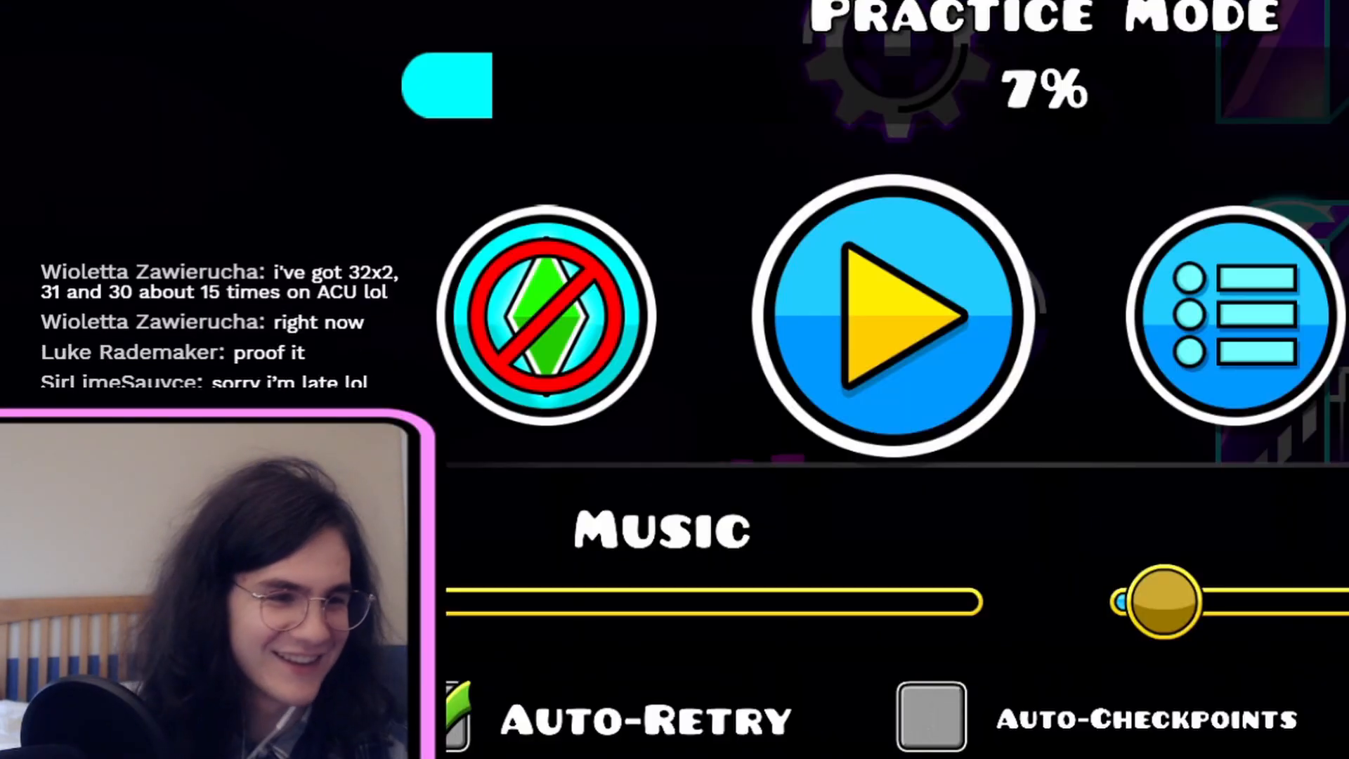
click(877, 313)
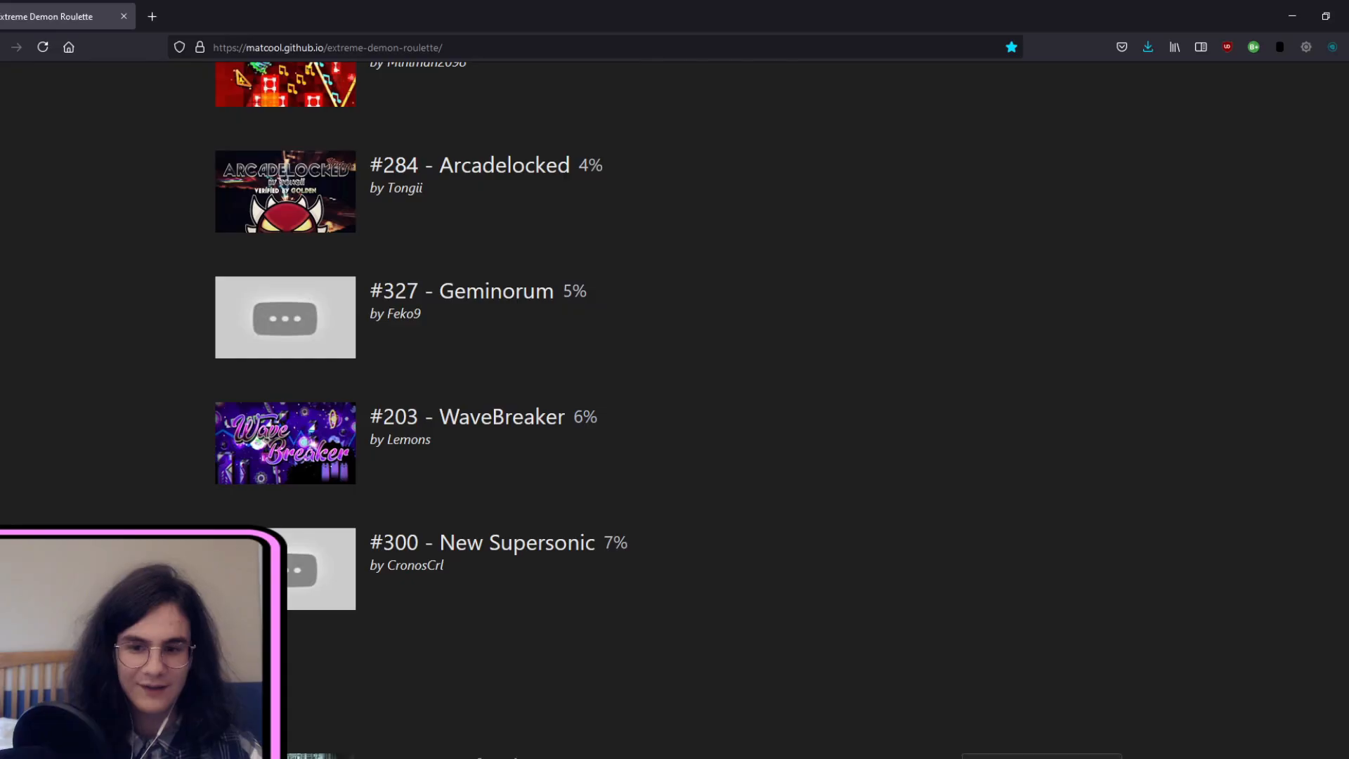
- Scroll through the logged demons, then attempt the next demon to about 4%
scroll(down, 3)
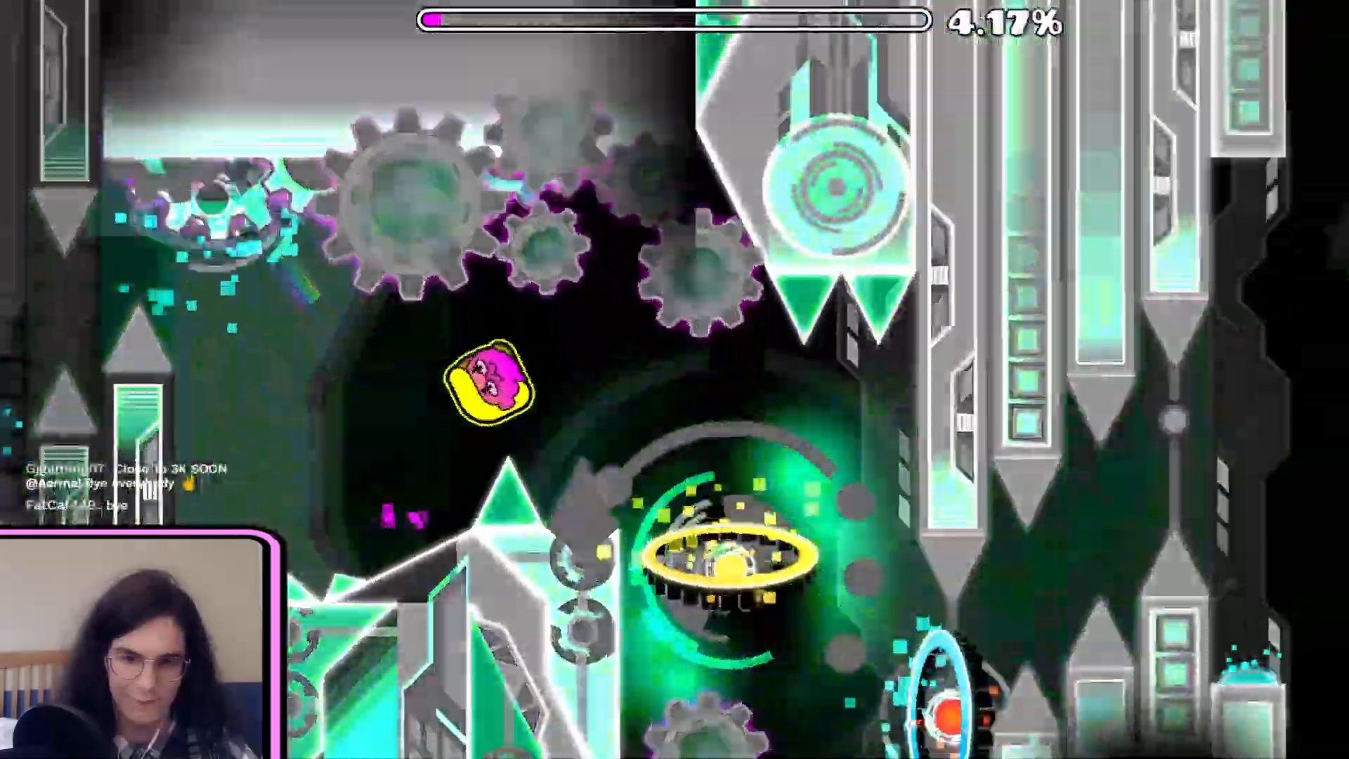
- After Hydraulic Overdrive's 10%, play Clubstep Reborn and confirm 11% as its result
key(space)
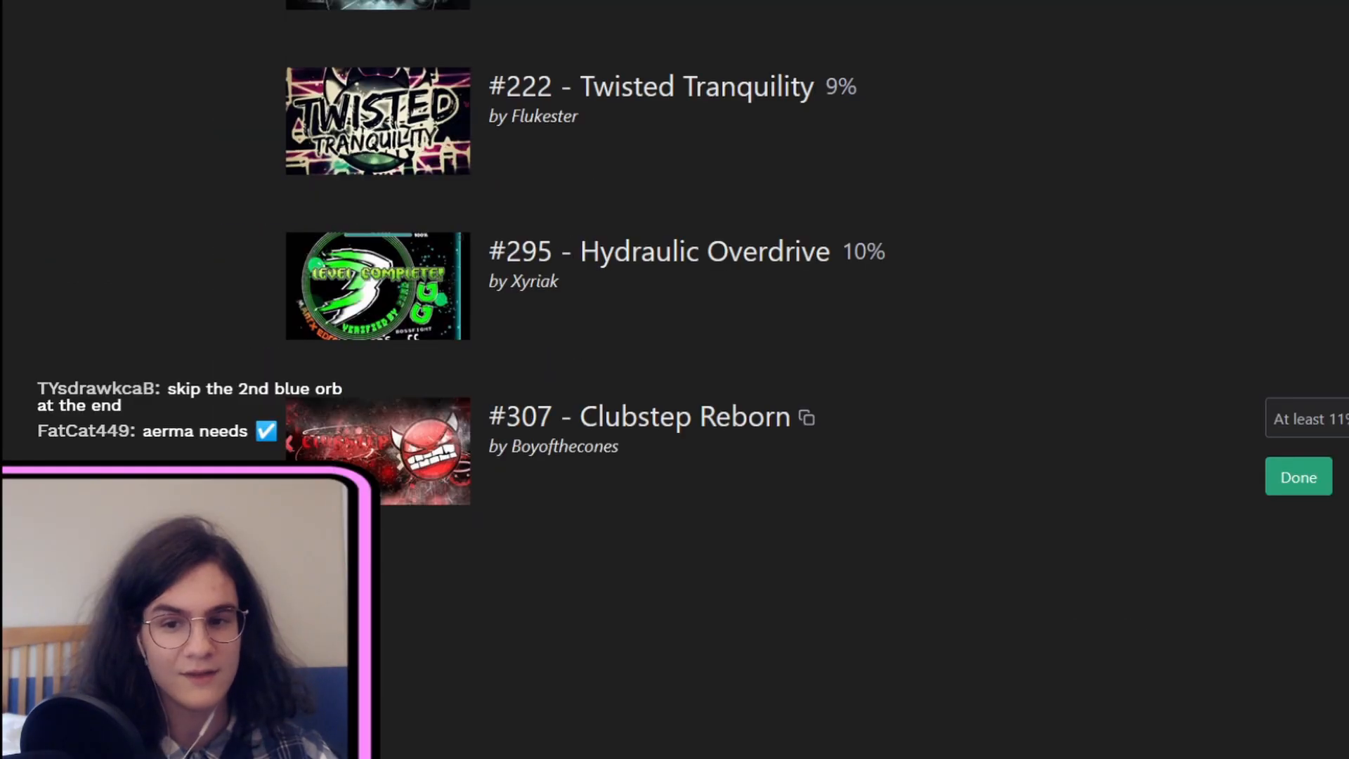
click(638, 415)
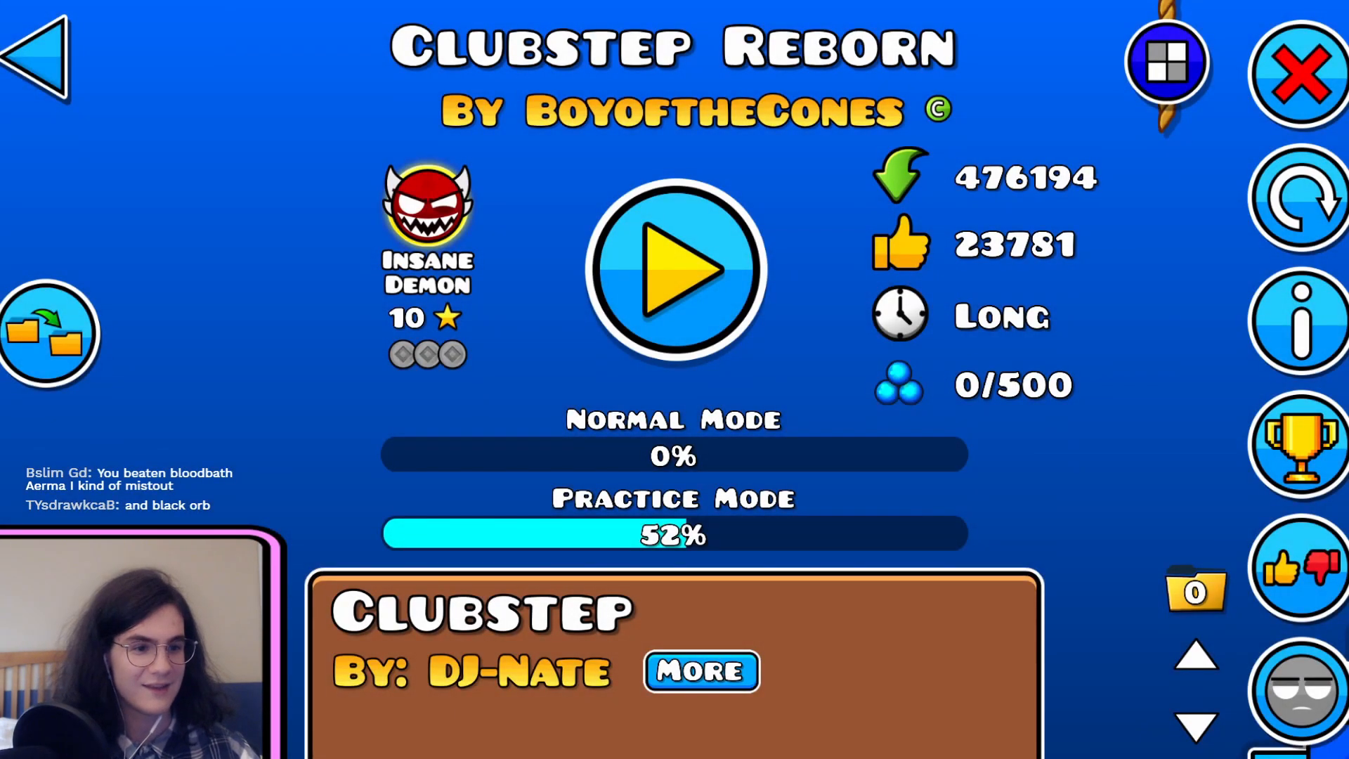
click(676, 268)
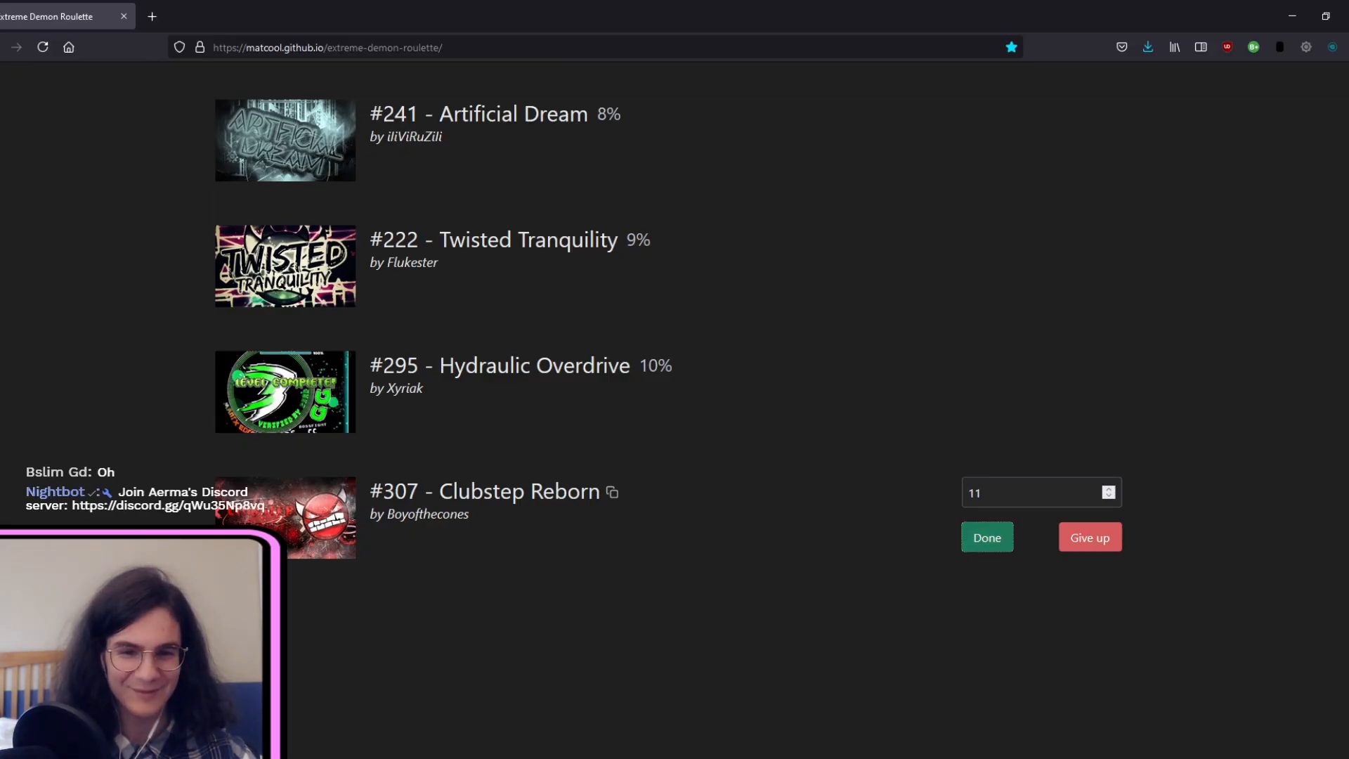
click(987, 537)
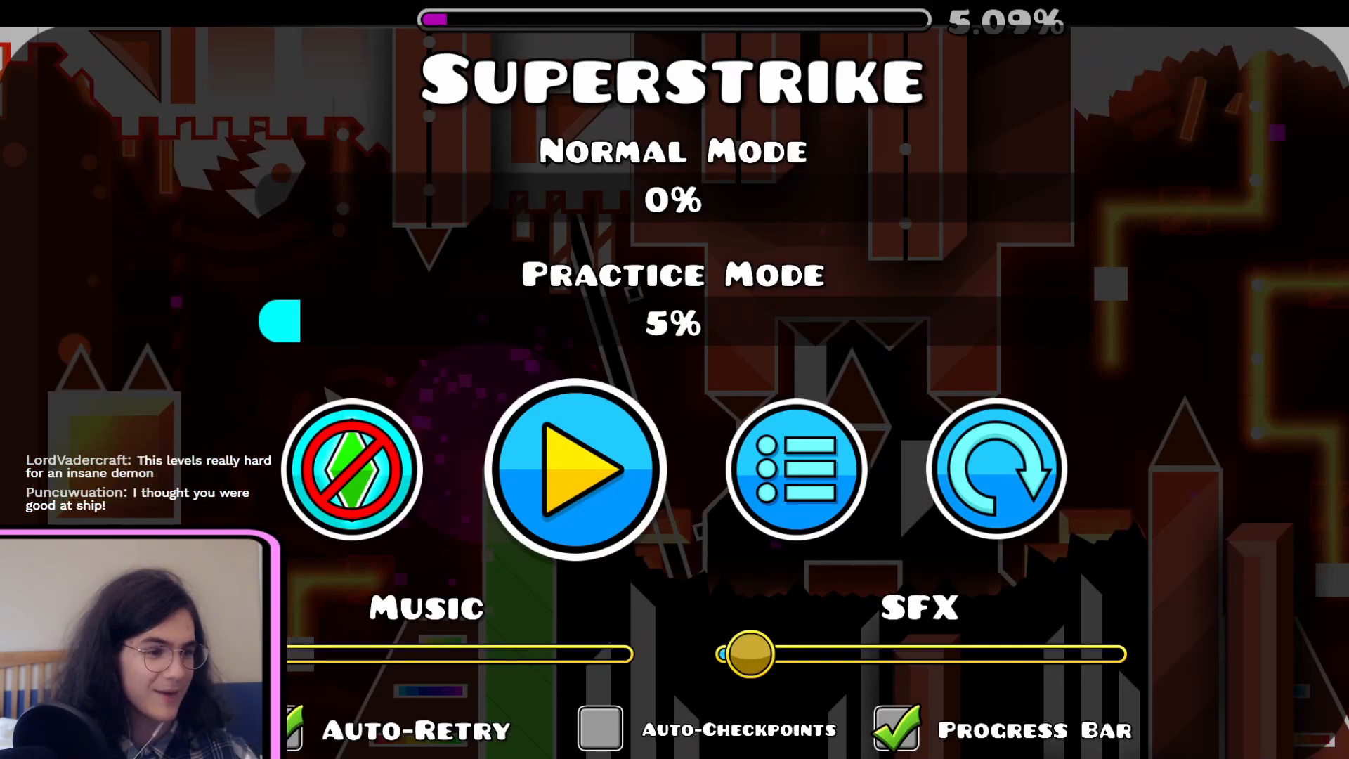
- Resume the attempt and push the demon's practice best to 13%
click(574, 470)
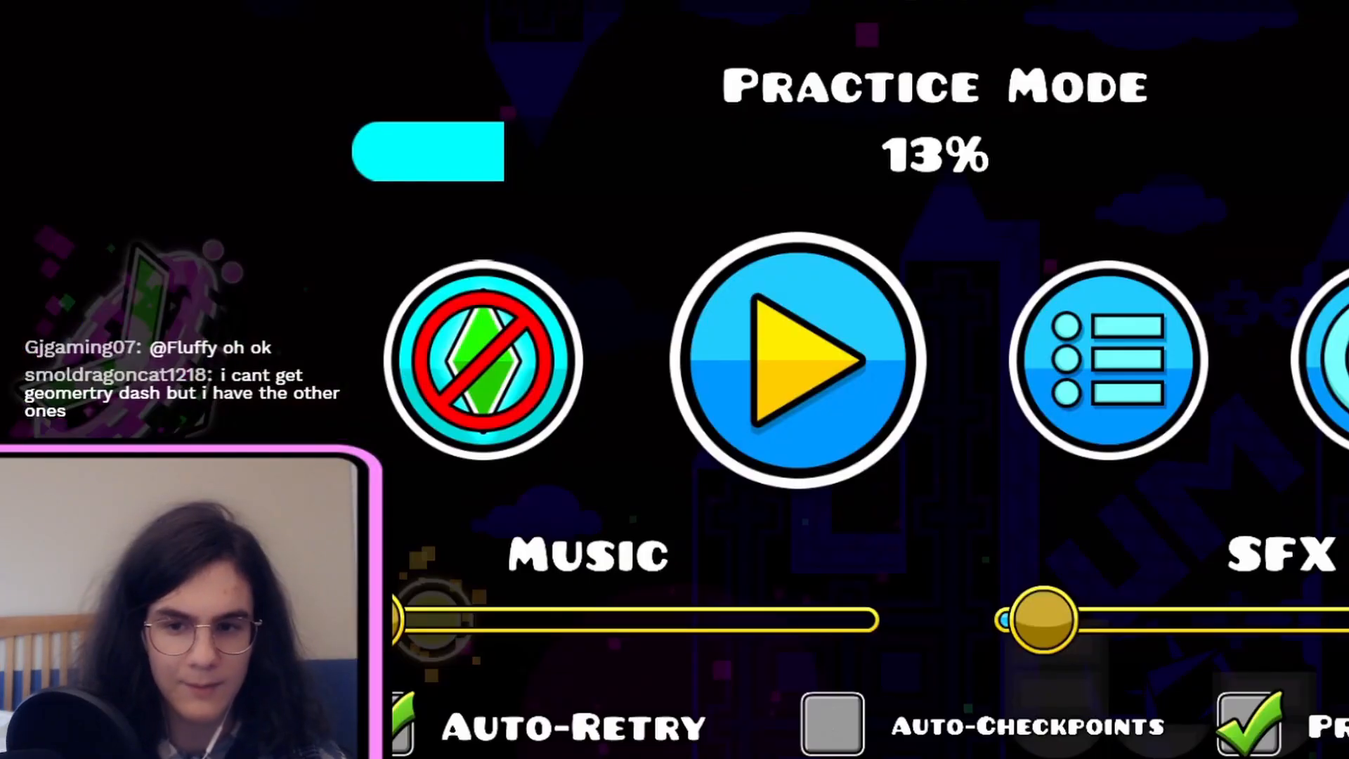
- Begin Valor after The Ultimate Phase 13% and After Catabath 14%, reaching Practice 8%
click(798, 356)
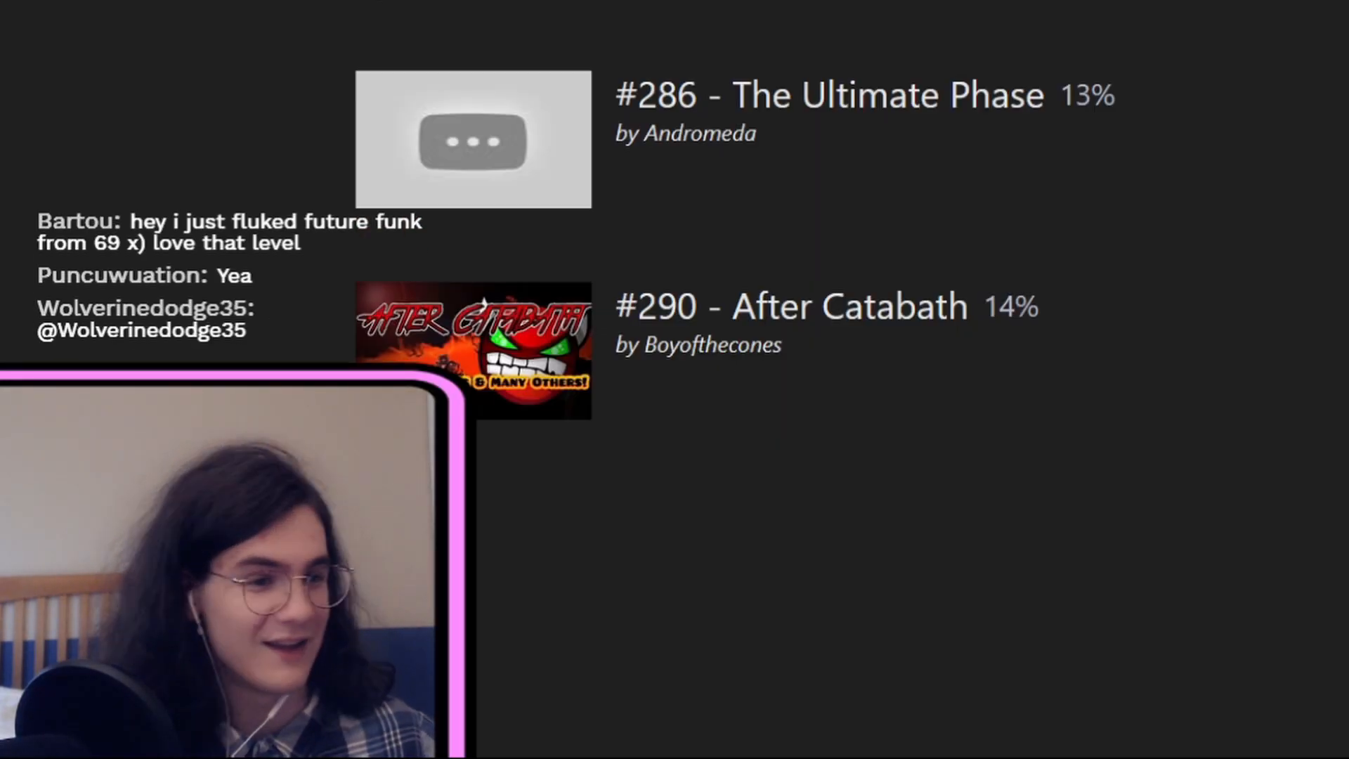
scroll(up, 3)
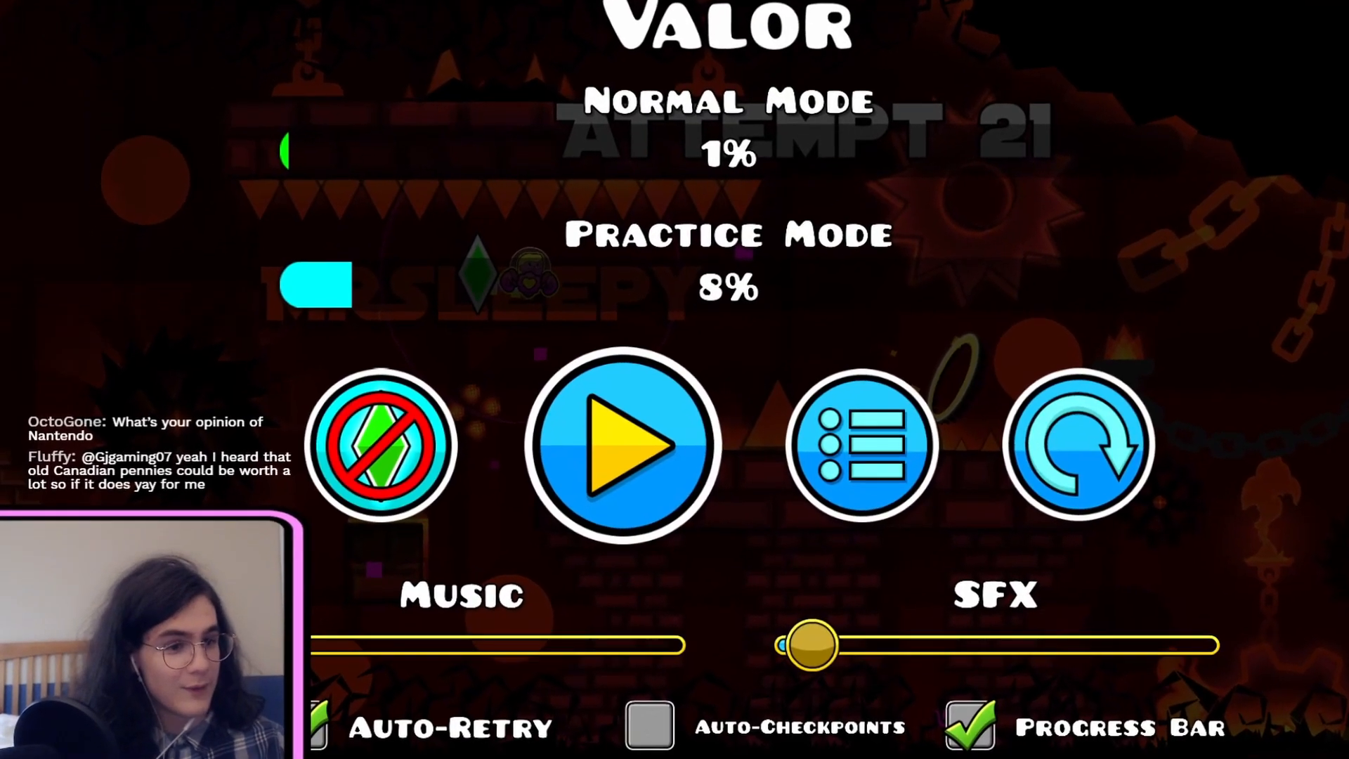
- Resume Valor to 15% so it is logged and Pumped Up Kicks comes next
click(623, 444)
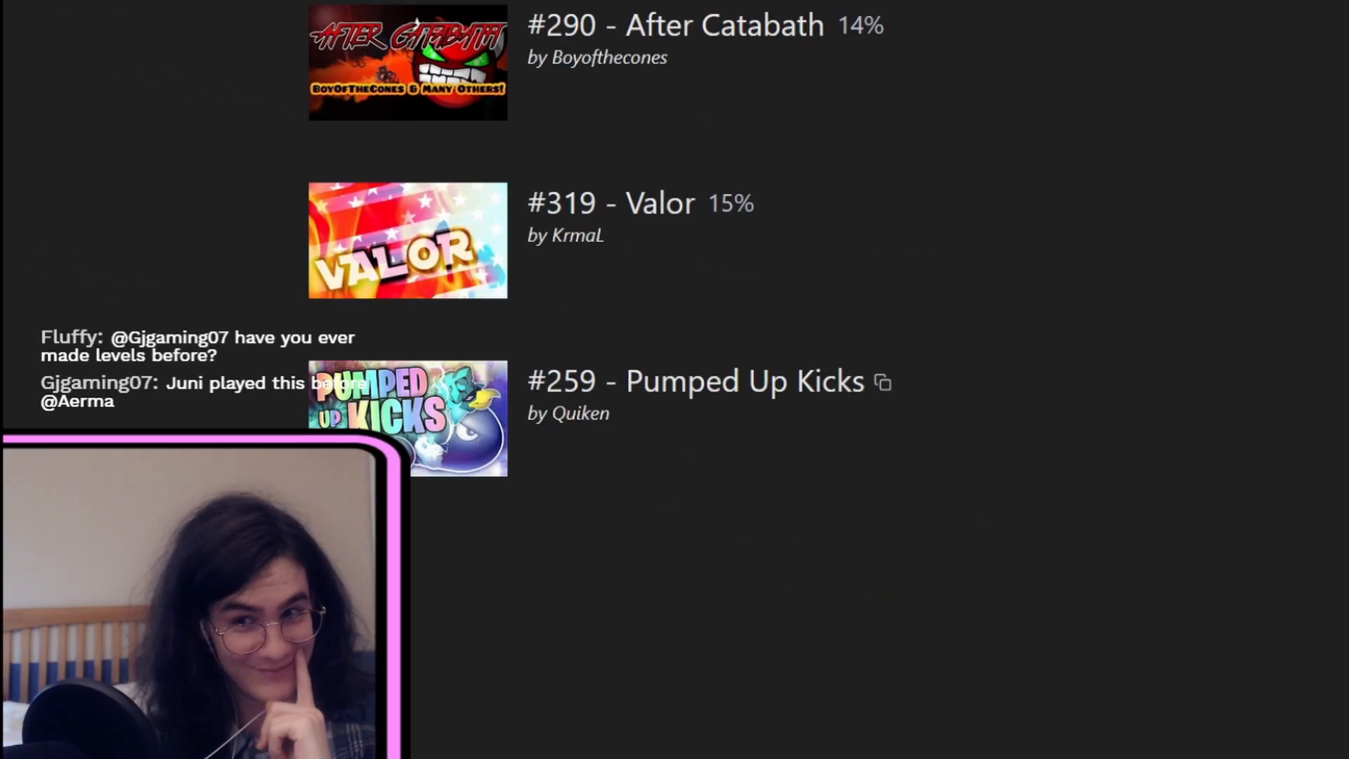
- Give up the run at Esencia 17% and highlight Valor's final 15% result
scroll(down, 3)
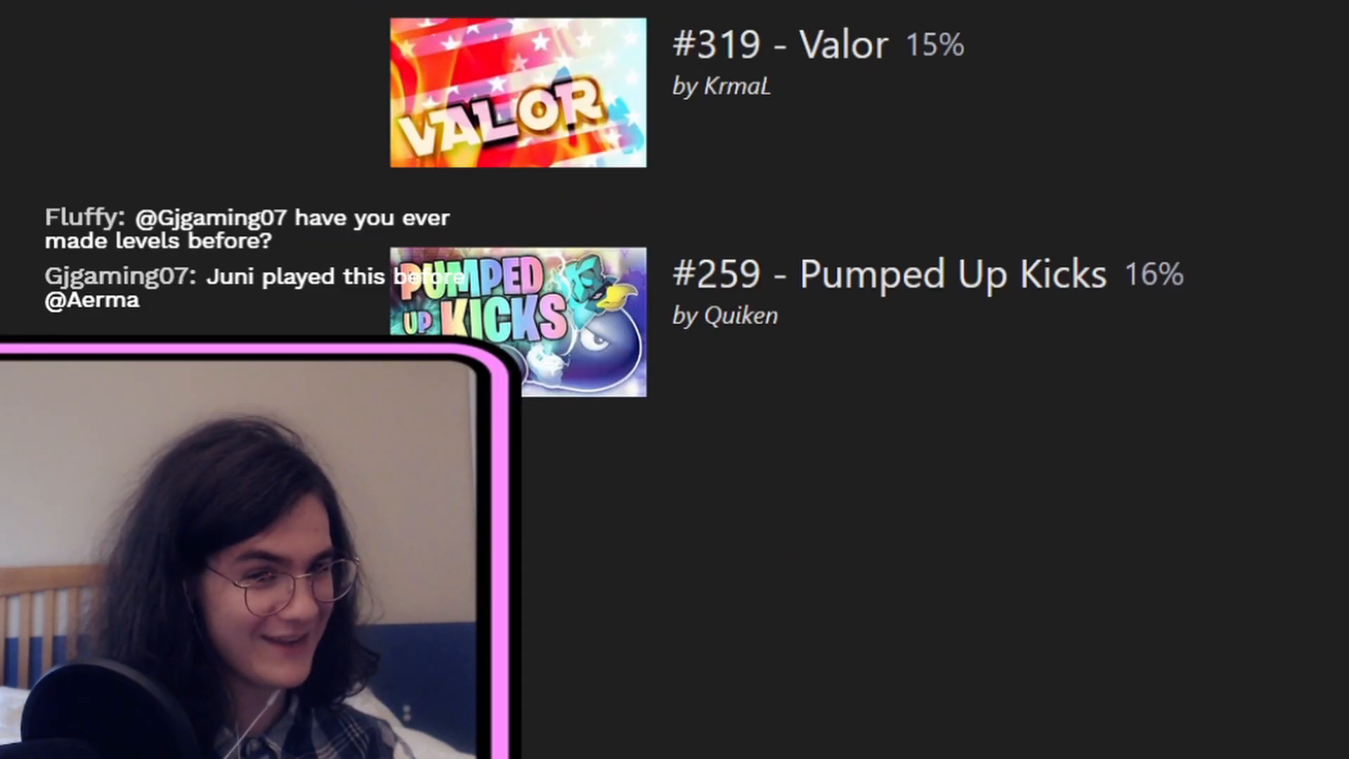
scroll(down, 3)
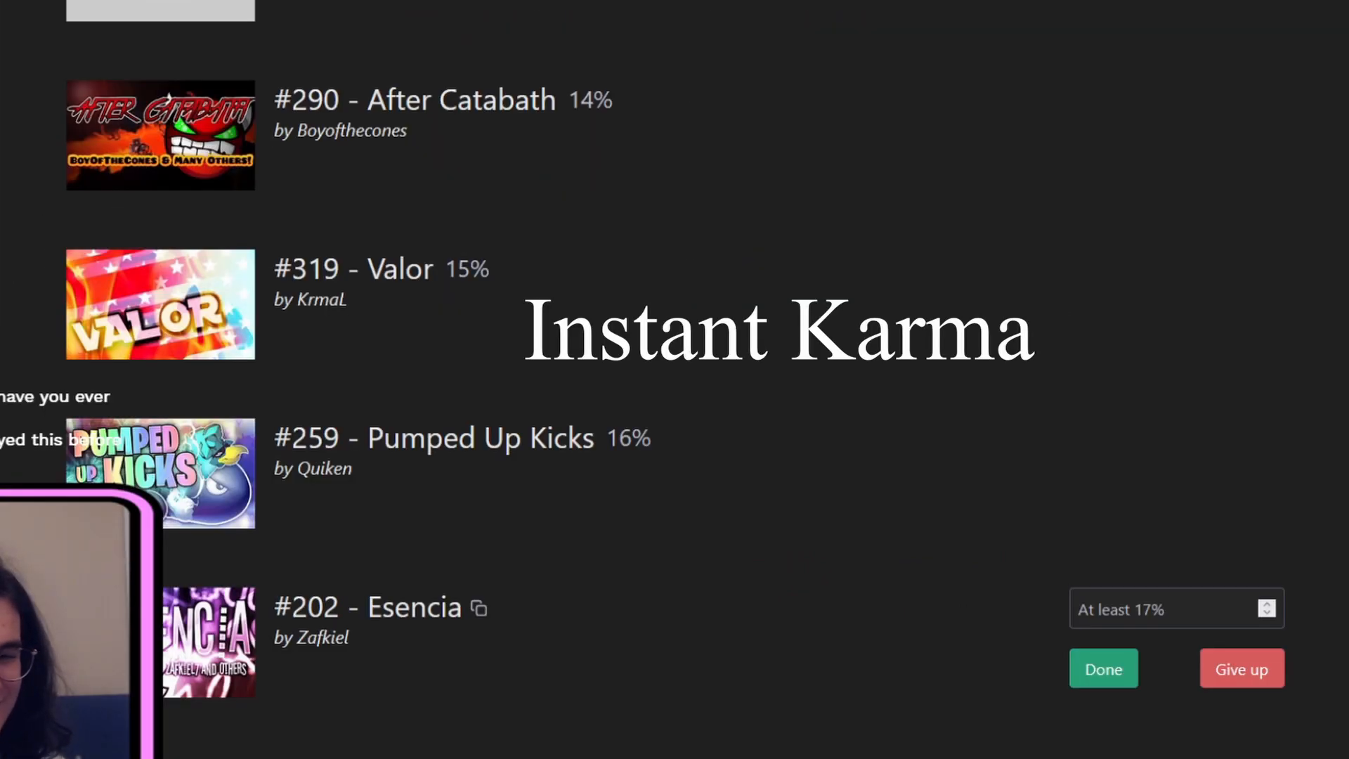
click(1103, 668)
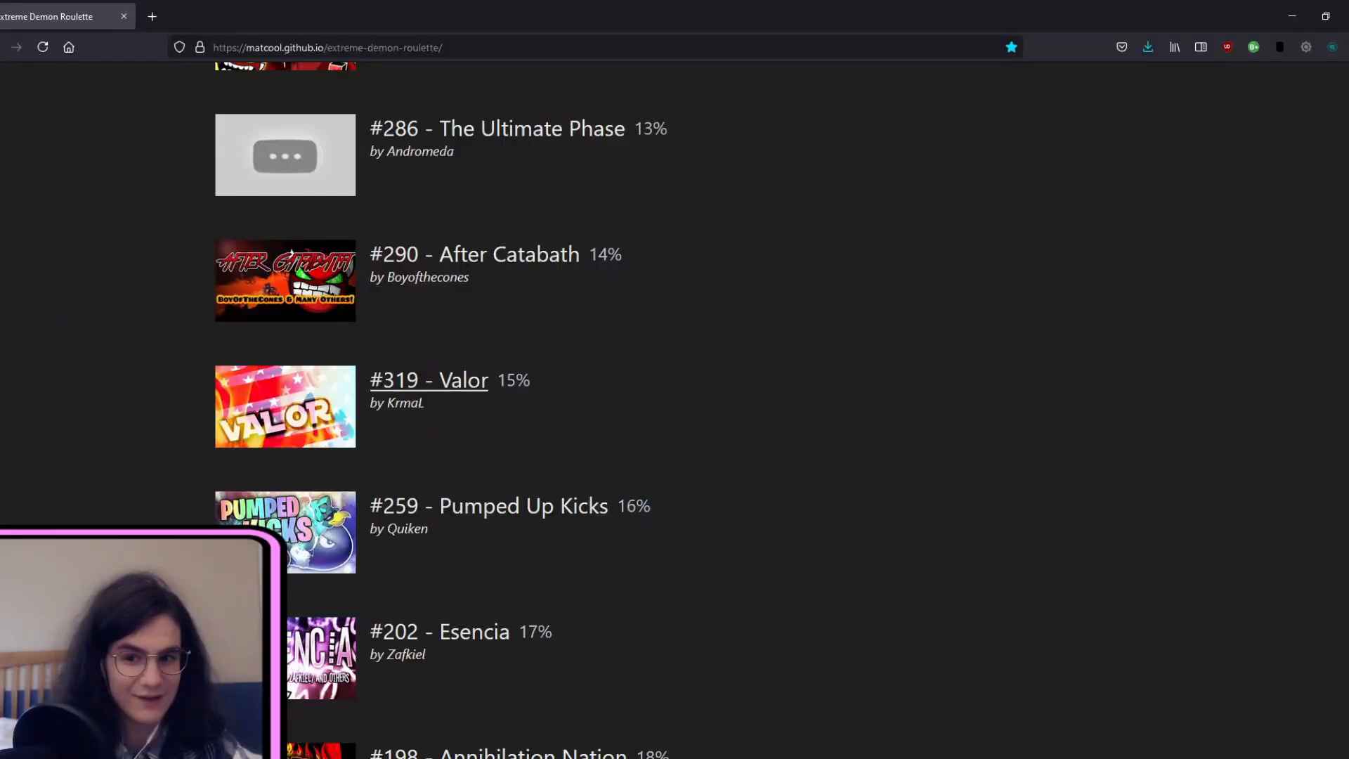
double_click(513, 379)
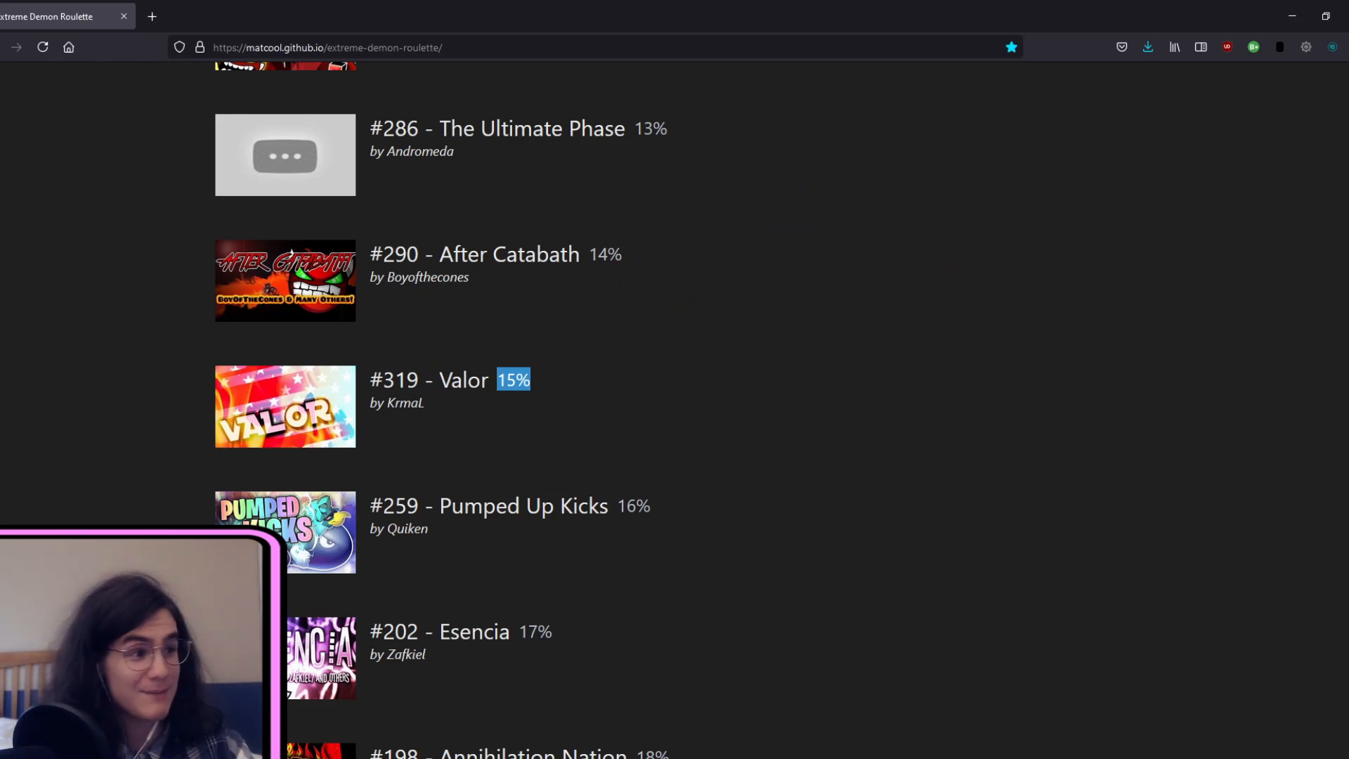
scroll(down, 3)
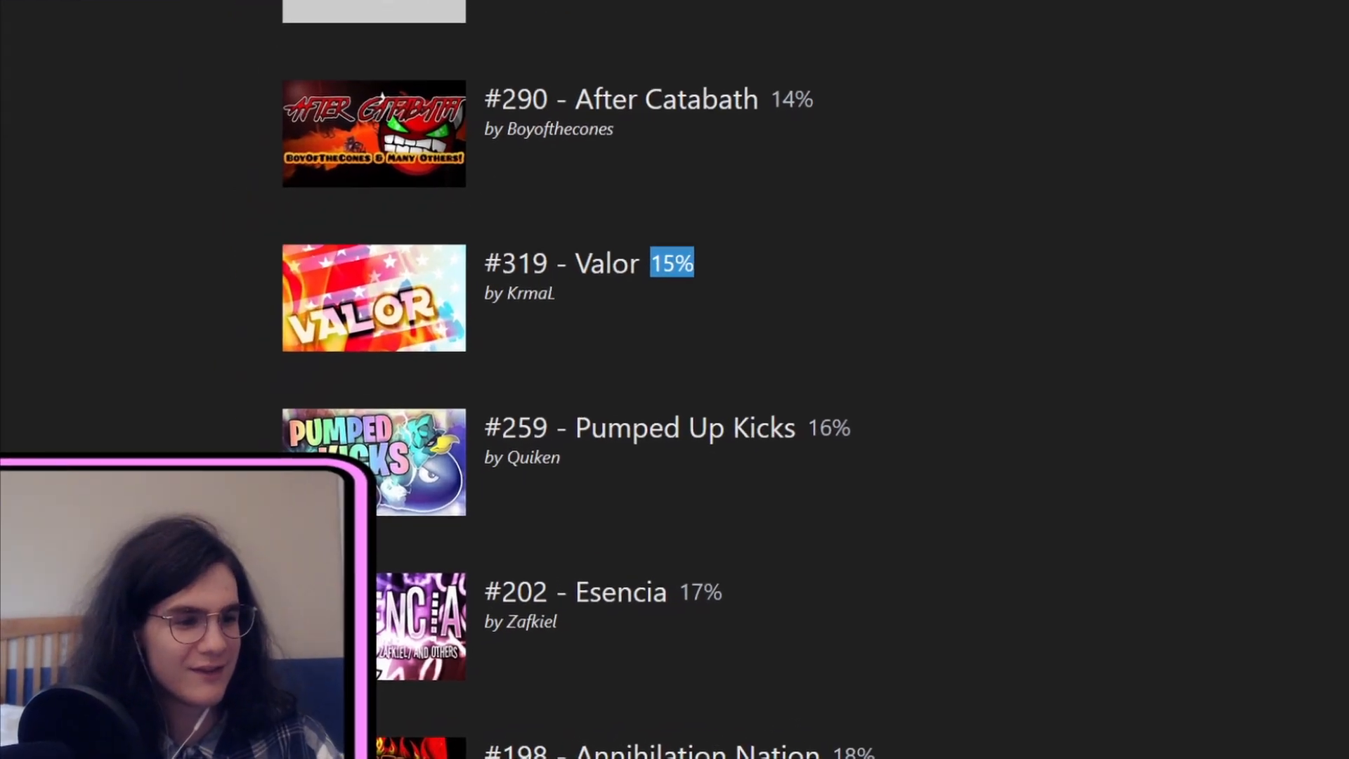
scroll(down, 3)
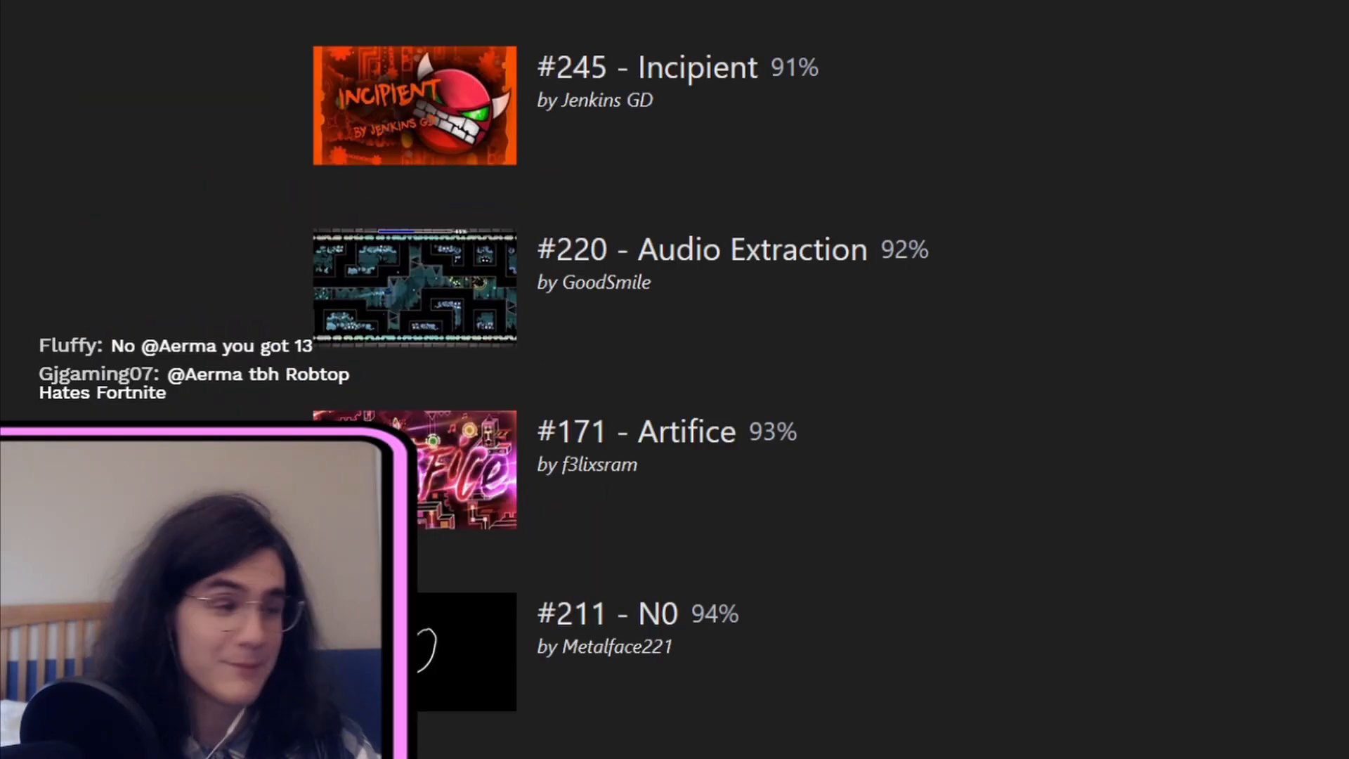
scroll(down, 3)
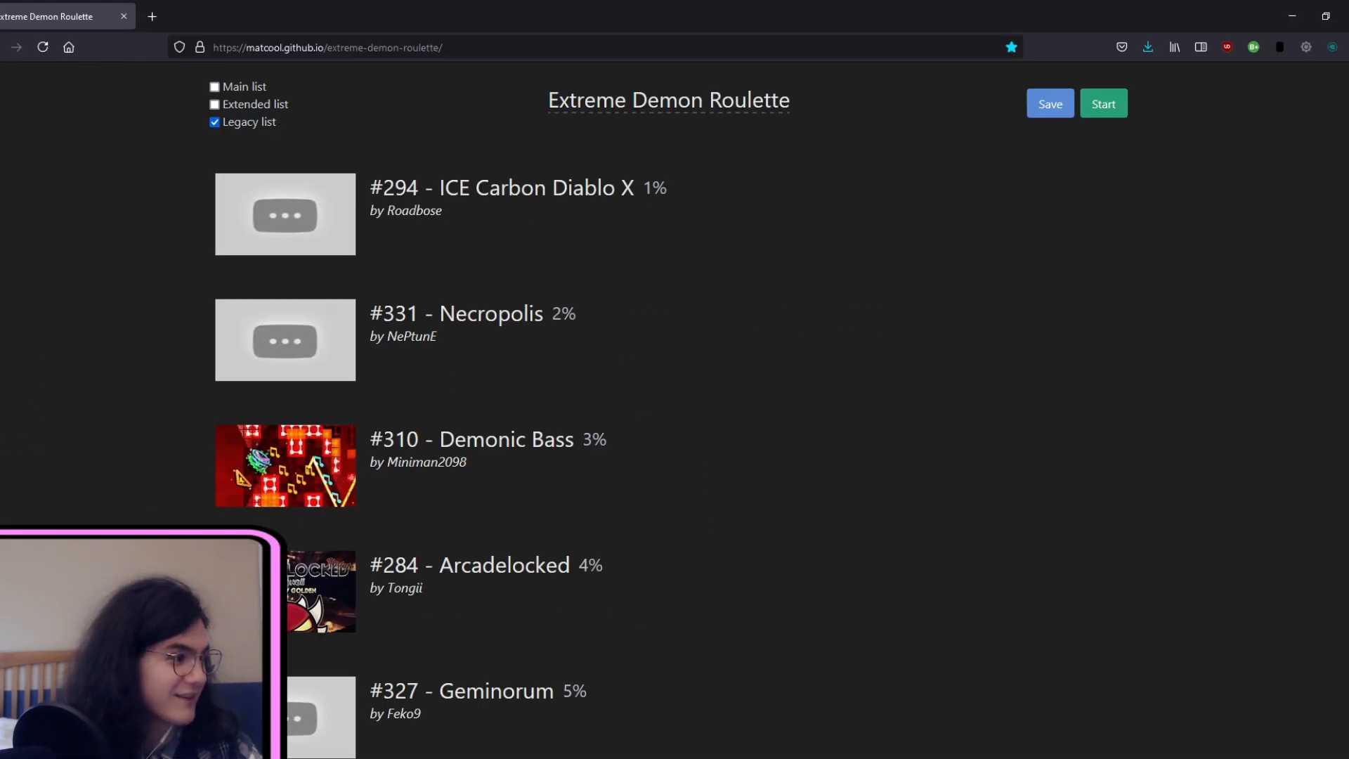
scroll(down, 3)
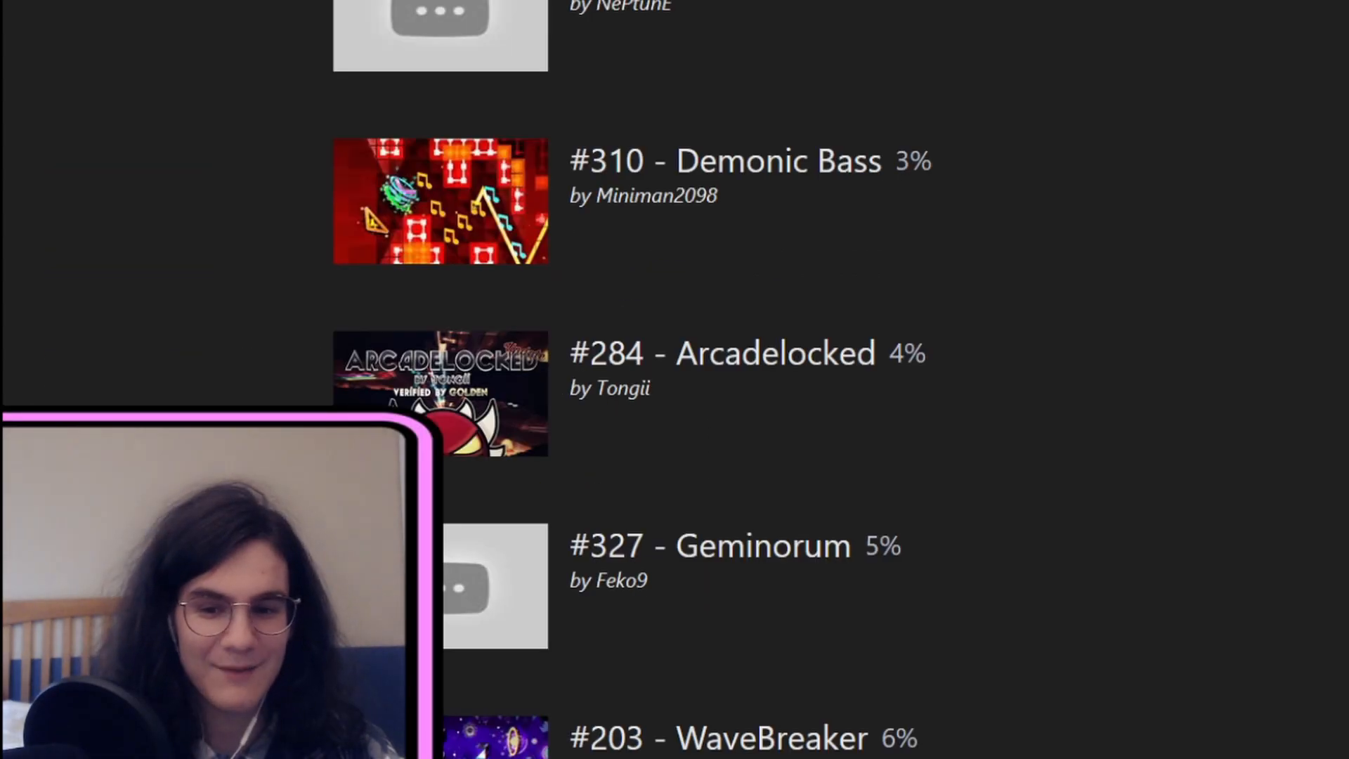